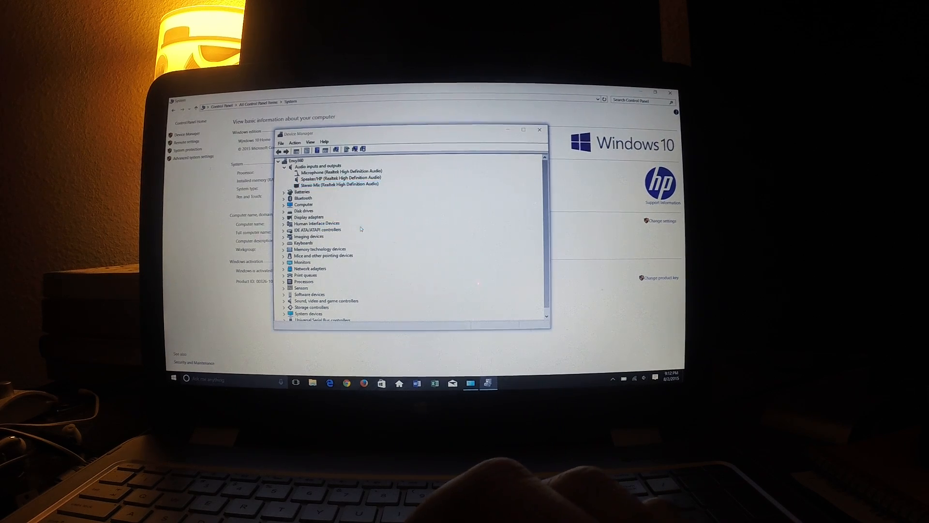
Step: Bring up the driver actions menu for the Intel(R) HD Graphics Family display adapter
right_click(322, 223)
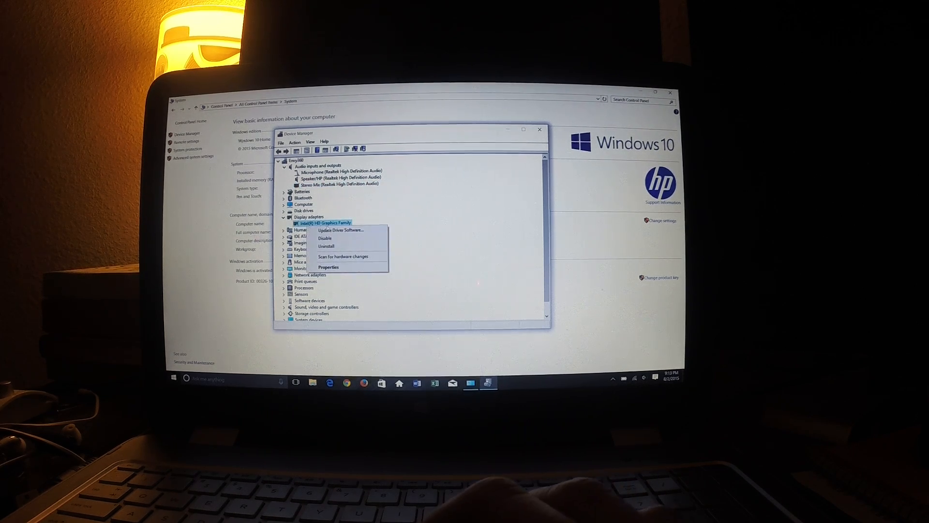